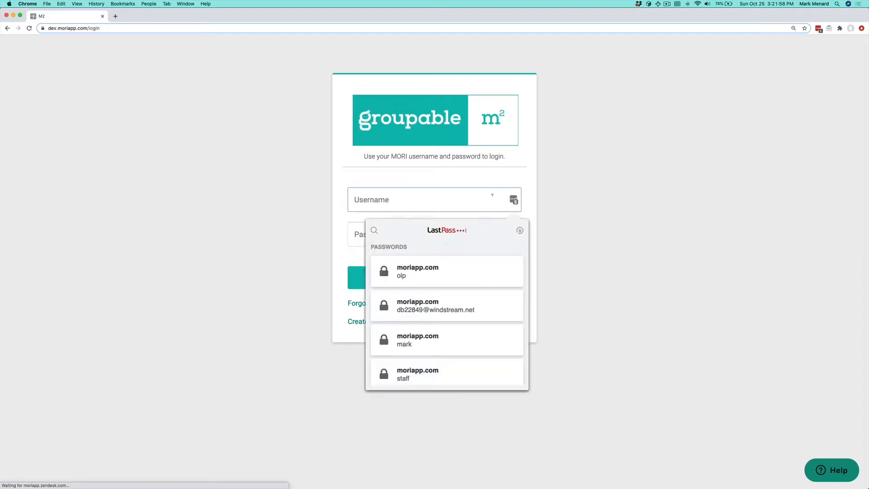
- Sign in to the Sylva #0216 lodge account using the saved moriapp.com LastPass credentials
left_click(417, 270)
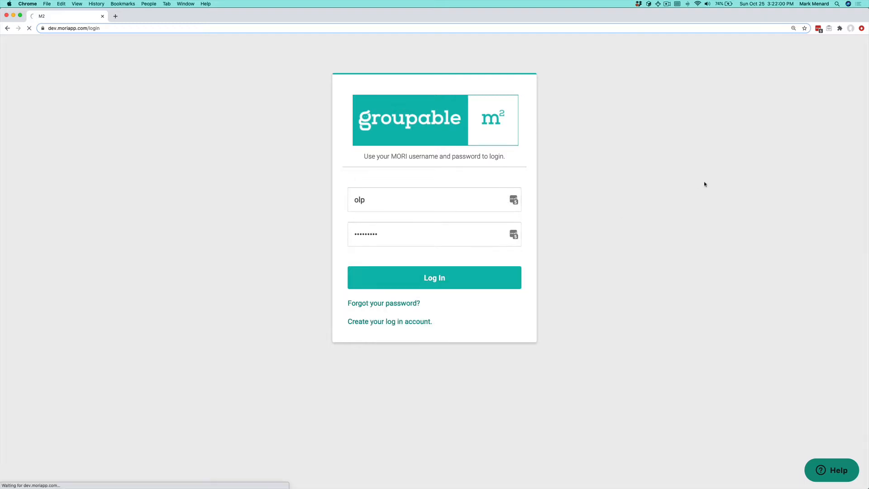
left_click(434, 277)
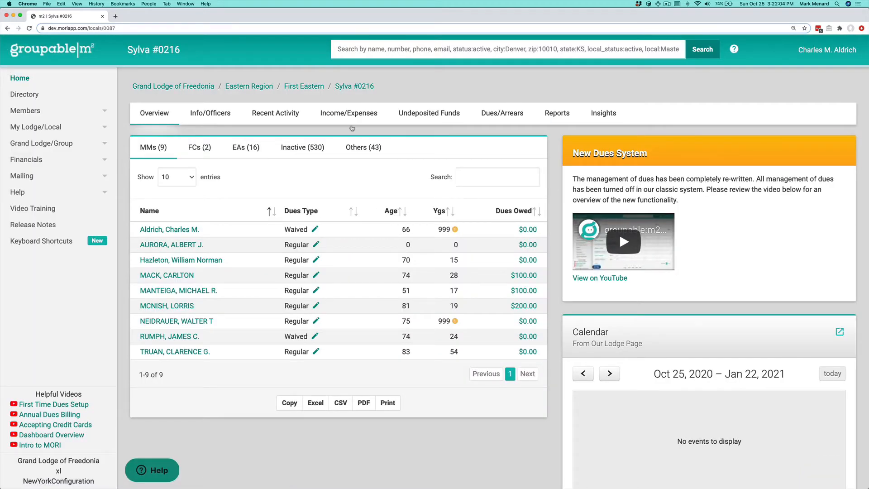
- Show the Income/Expenses dashboard: $1,200 income, $250 expenses, $950 profit
left_click(348, 113)
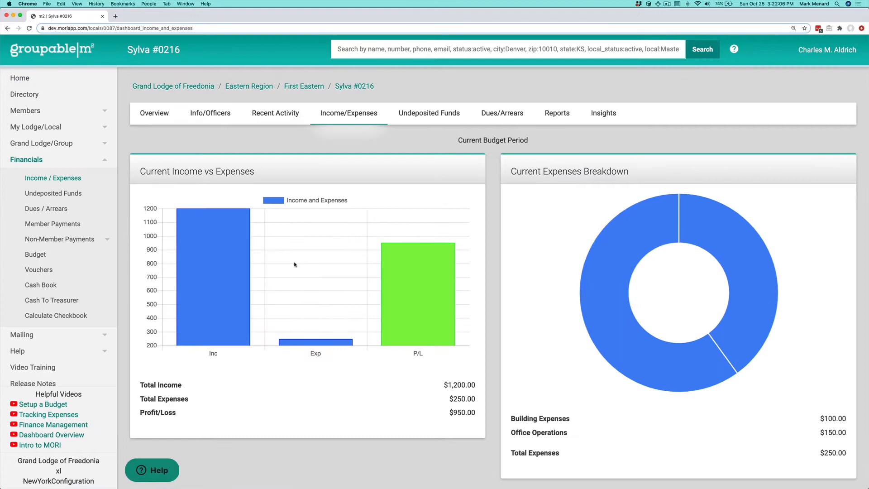
mouse_move(668, 241)
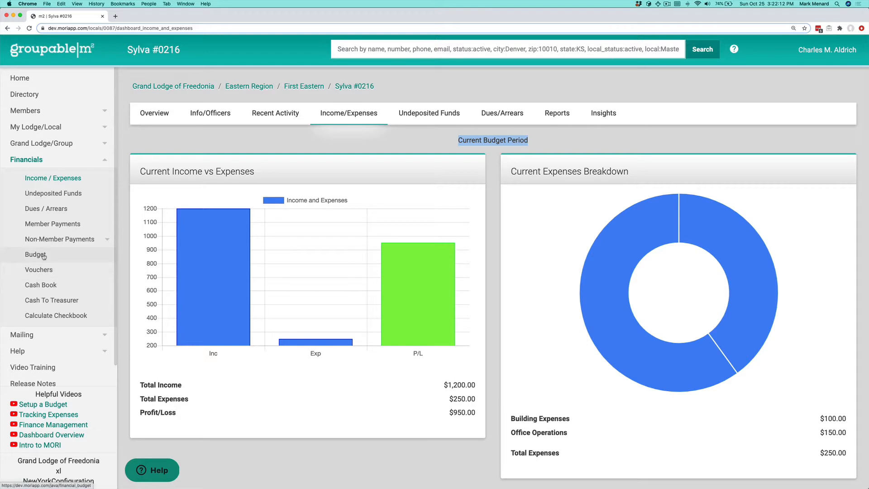
- Go to Financials > Budget, check the print page, and return to the budget form
left_click(36, 254)
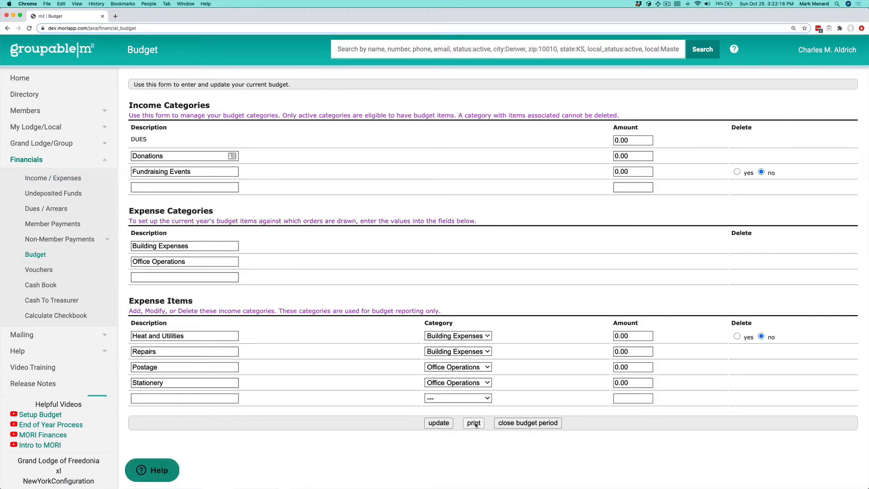
left_click(472, 423)
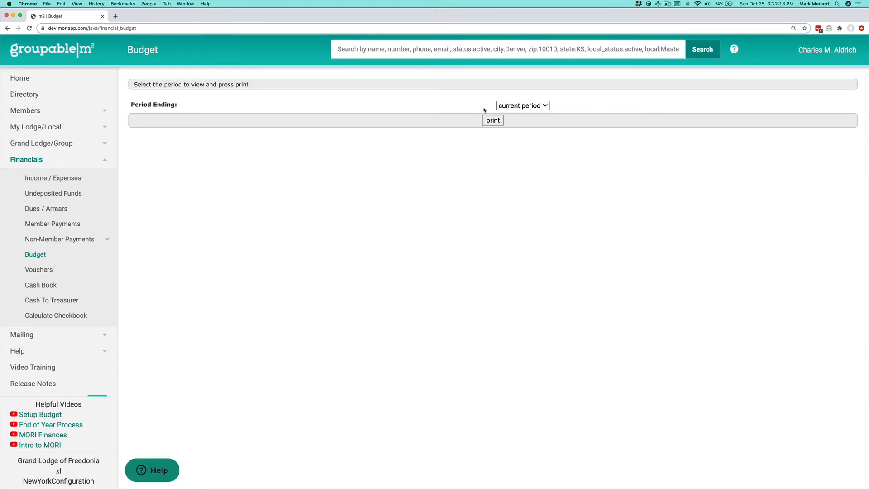
left_click(493, 121)
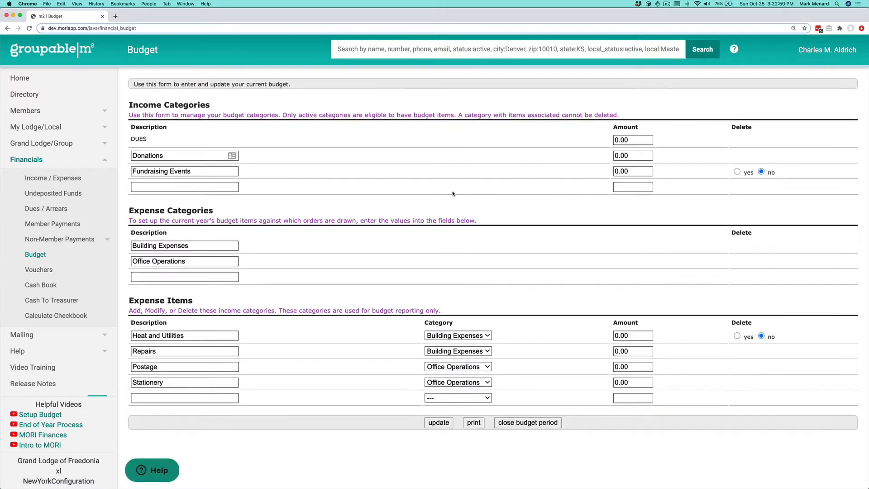
- Start closing the current budget period from below the Expense Items list
scroll("down", 3)
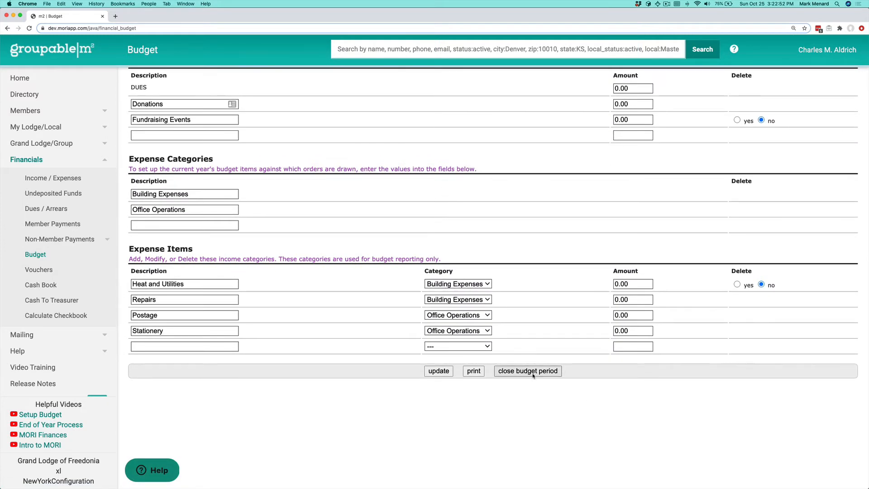
left_click(527, 371)
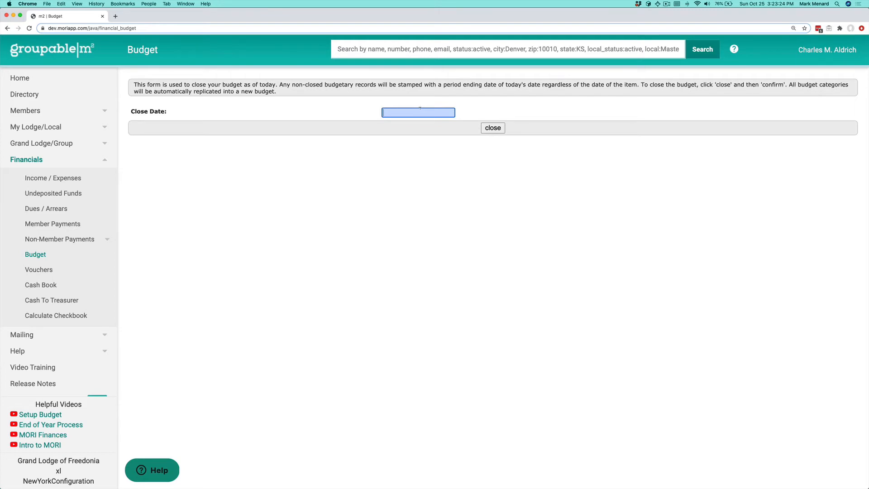
- Close the current budget period with a Close Date of 10/25/2020
type("10/25/")
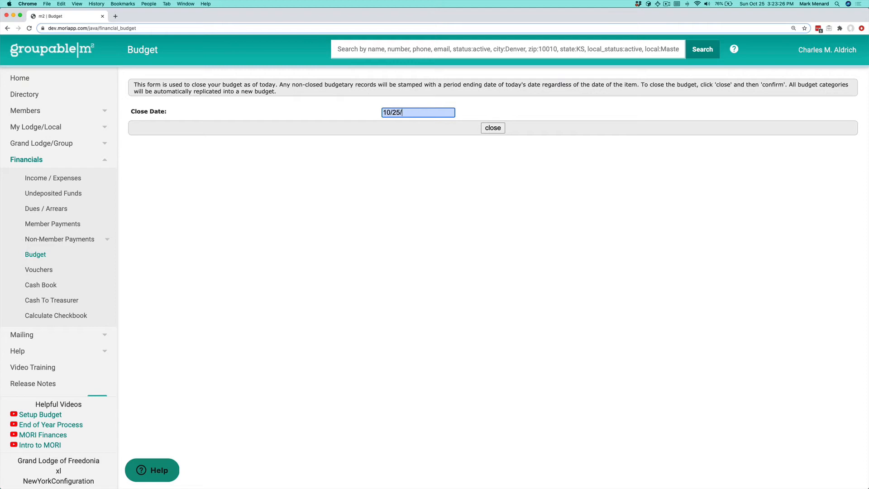
type("2020")
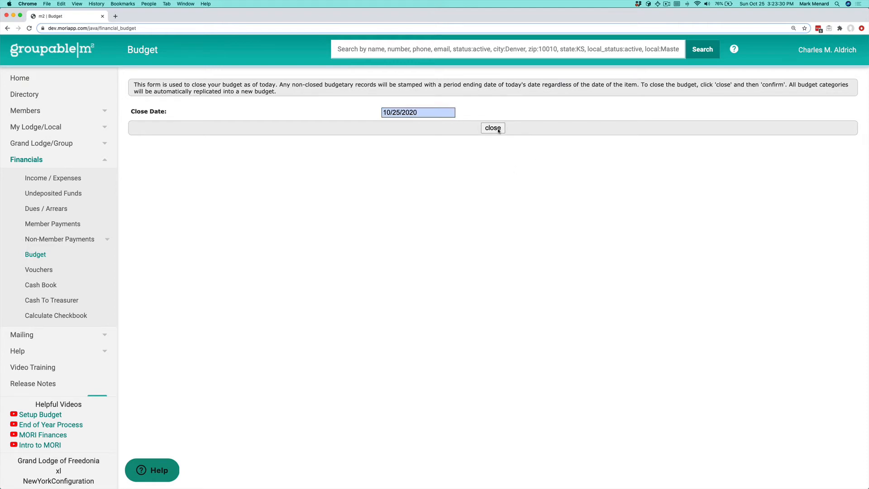
left_click(492, 127)
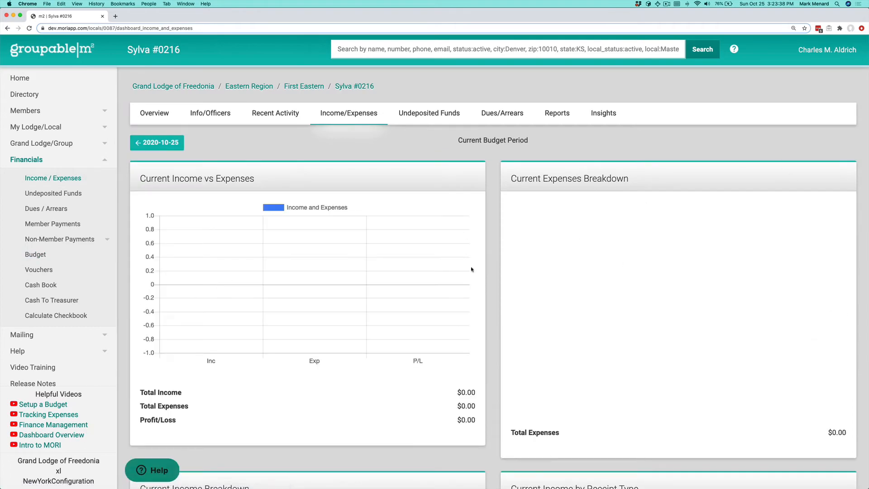
- Scroll the now-empty current period dashboard toward the 2020-10-25 period link
scroll("down", 3)
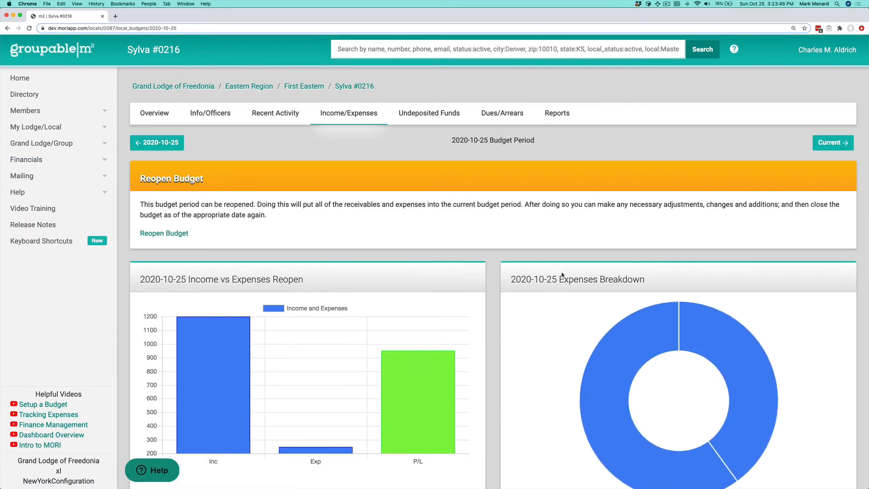
scroll("down", 3)
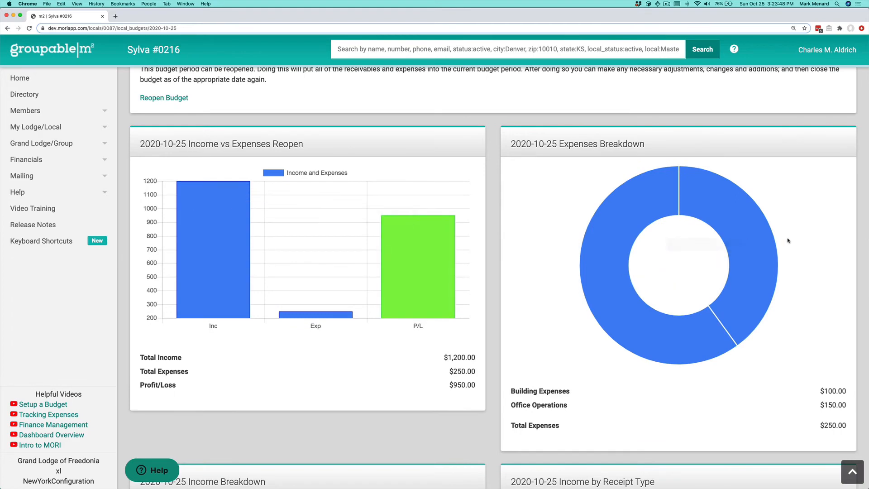
scroll("down", 3)
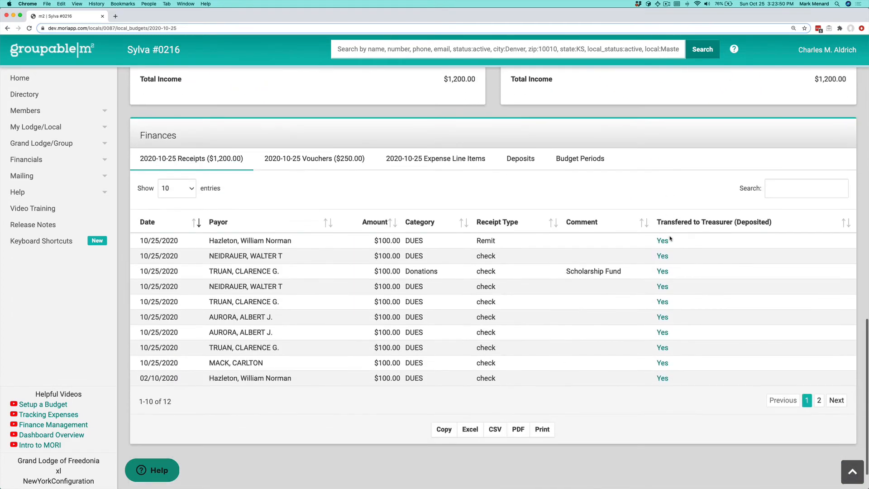
left_click(314, 157)
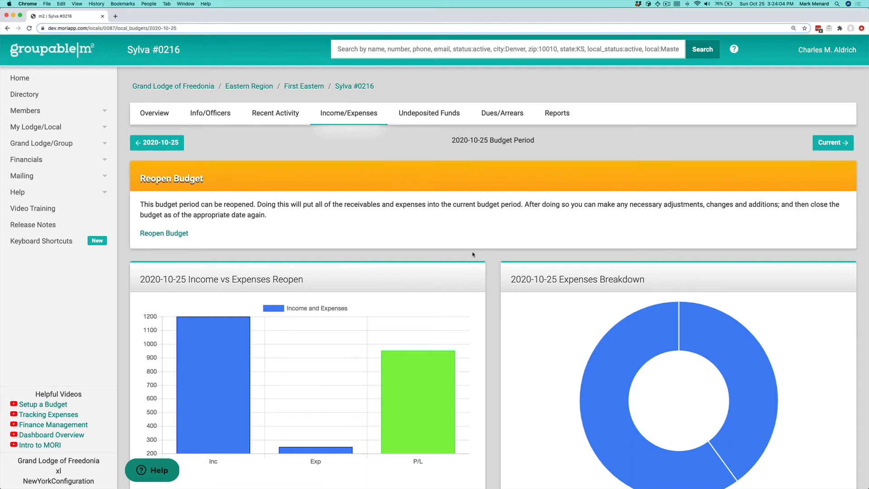
mouse_move(164, 232)
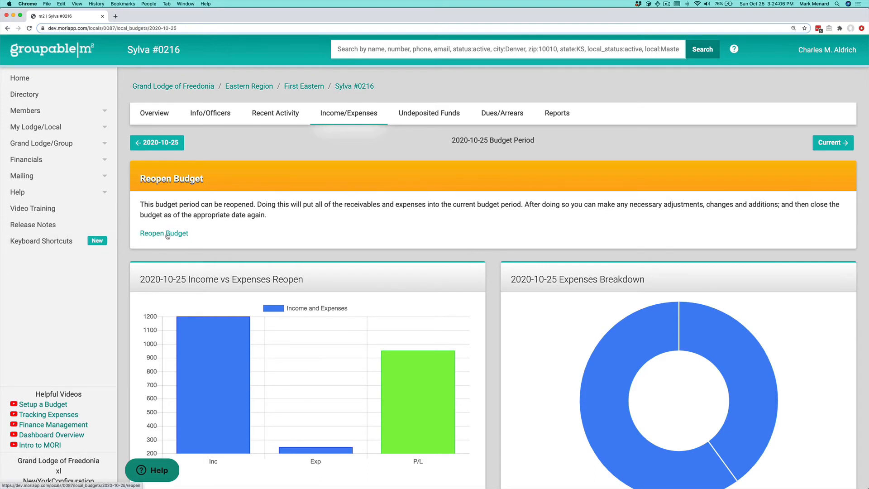
- Reopen the 2020-10-25 budget and confirm, restoring $1,200 income and $250 expenses
left_click(164, 232)
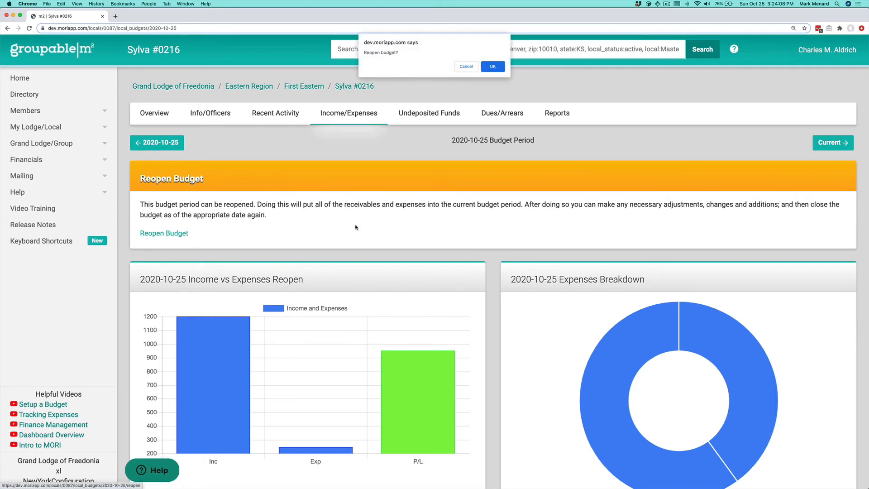
left_click(492, 66)
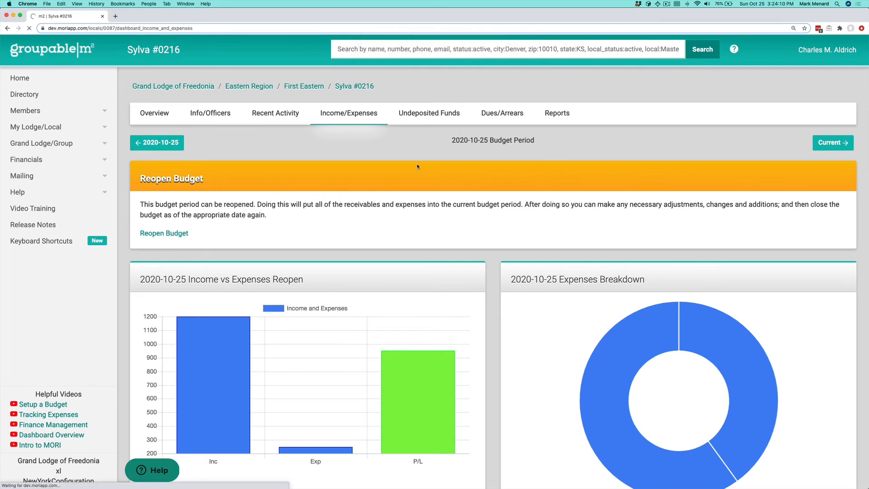
left_click(832, 142)
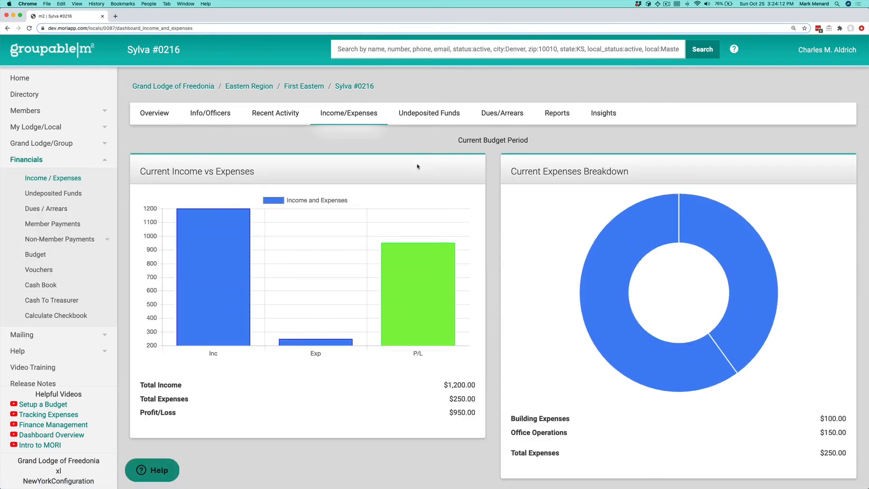